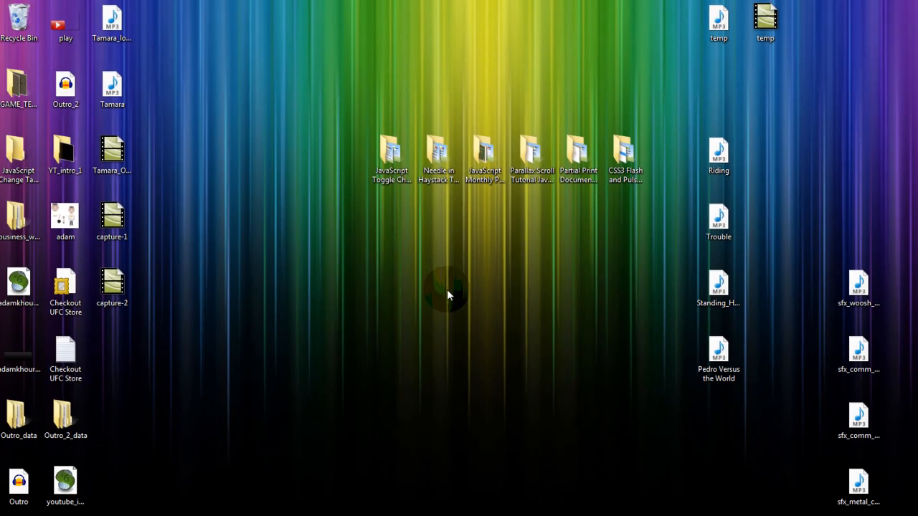
{"action": "mouse_move", "coordinate": [626, 327]}
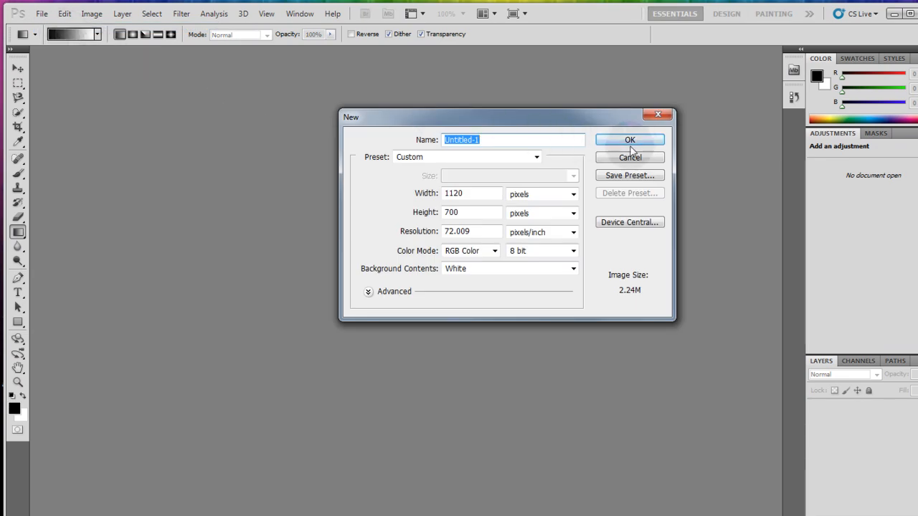
Create a 1120×700 document and keep the Foreground to Background gradient
{"action": "left_click", "coordinate": [629, 139]}
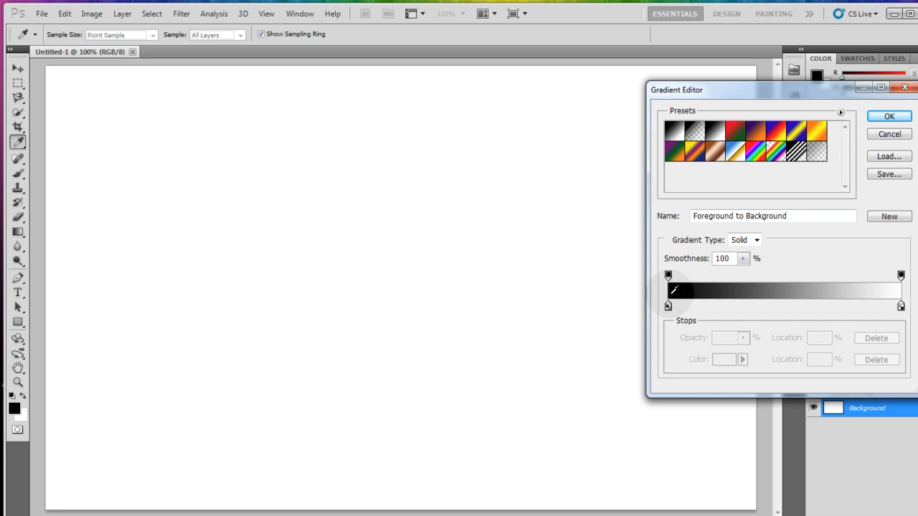
{"action": "left_click", "coordinate": [889, 116]}
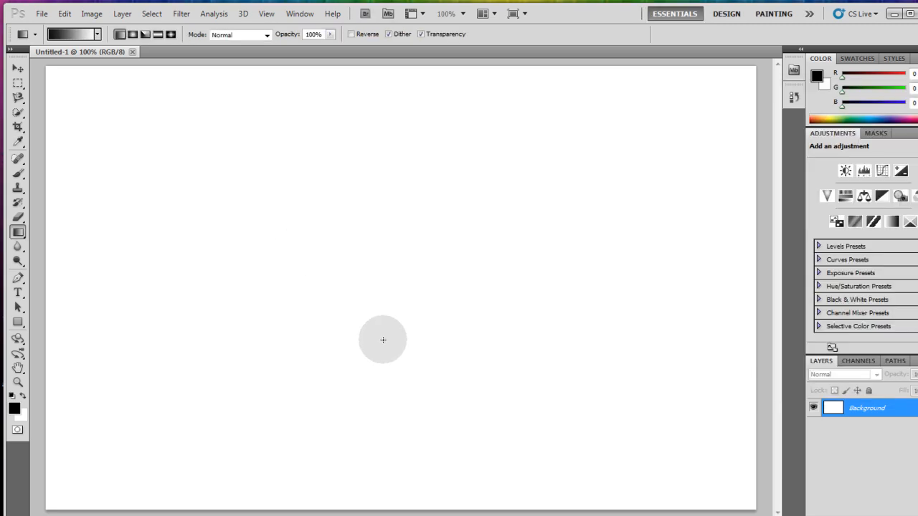
{"action": "mouse_move", "coordinate": [381, 403]}
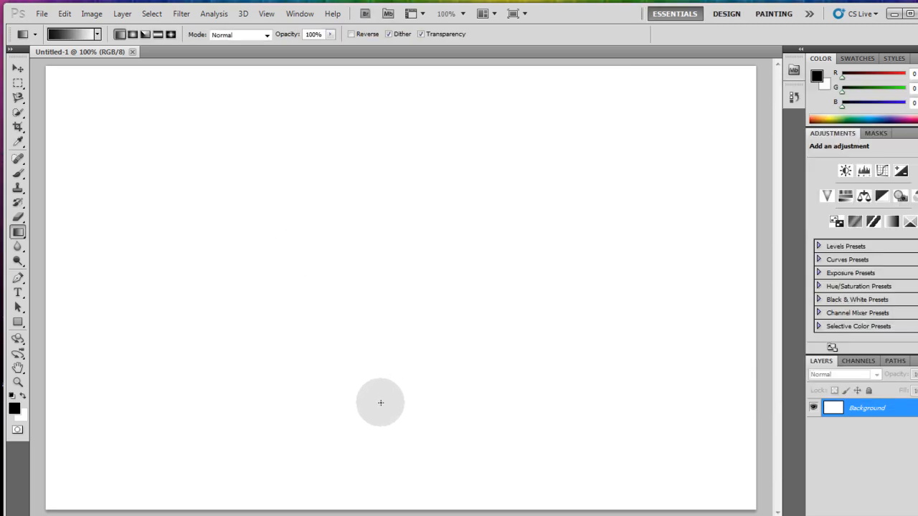
{"action": "mouse_move", "coordinate": [387, 160]}
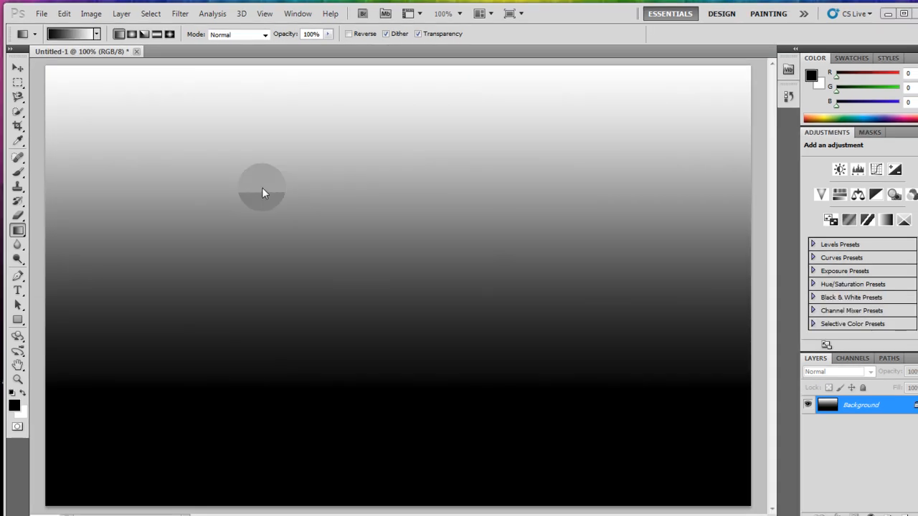
{"action": "mouse_move", "coordinate": [380, 133]}
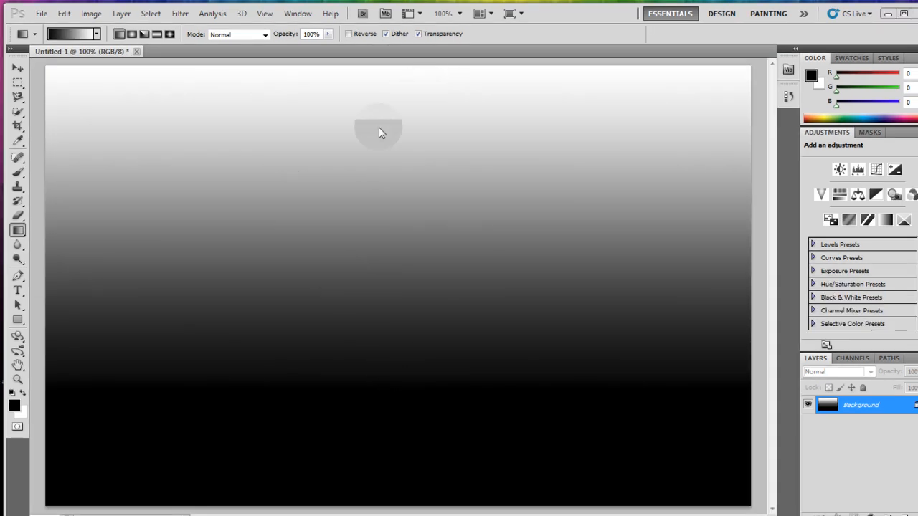
{"action": "mouse_move", "coordinate": [367, 80]}
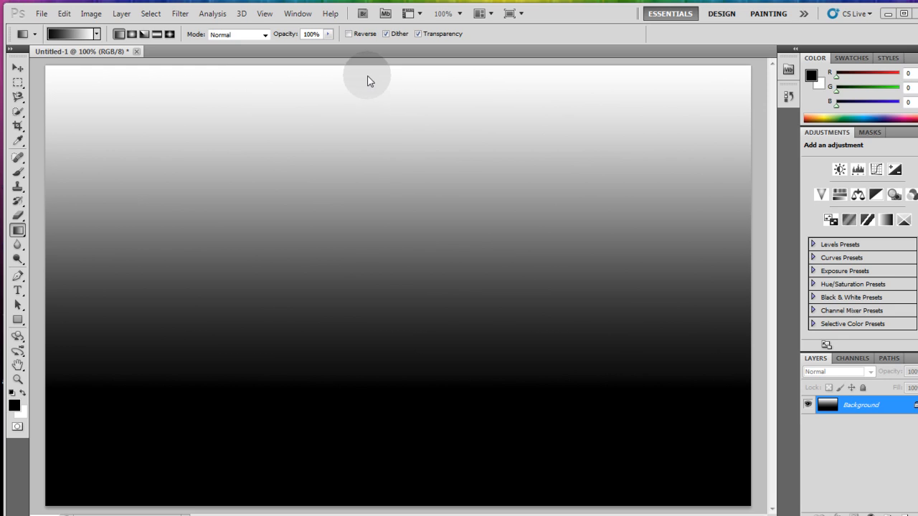
{"action": "mouse_move", "coordinate": [175, 13]}
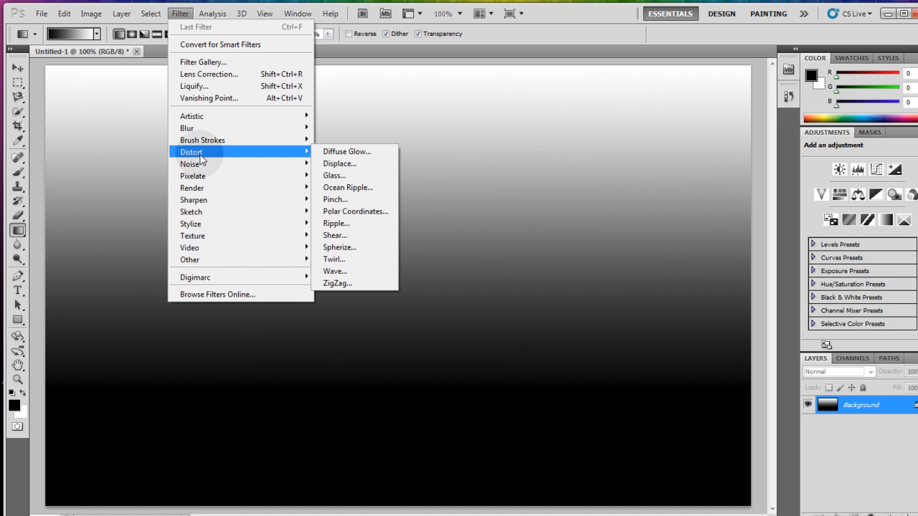
Apply a Square-type Wave distortion with minimum amplitude 28 to the gradient
{"action": "left_click", "coordinate": [334, 271]}
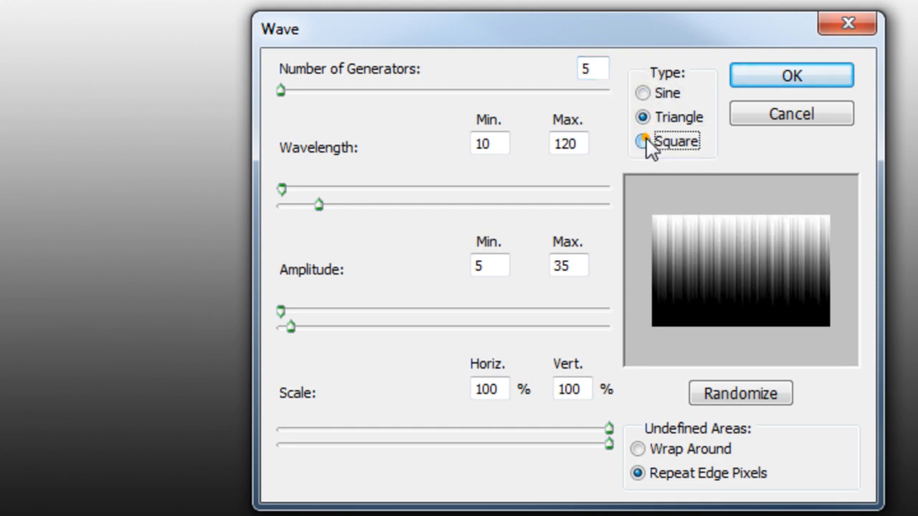
{"action": "left_click", "coordinate": [641, 141]}
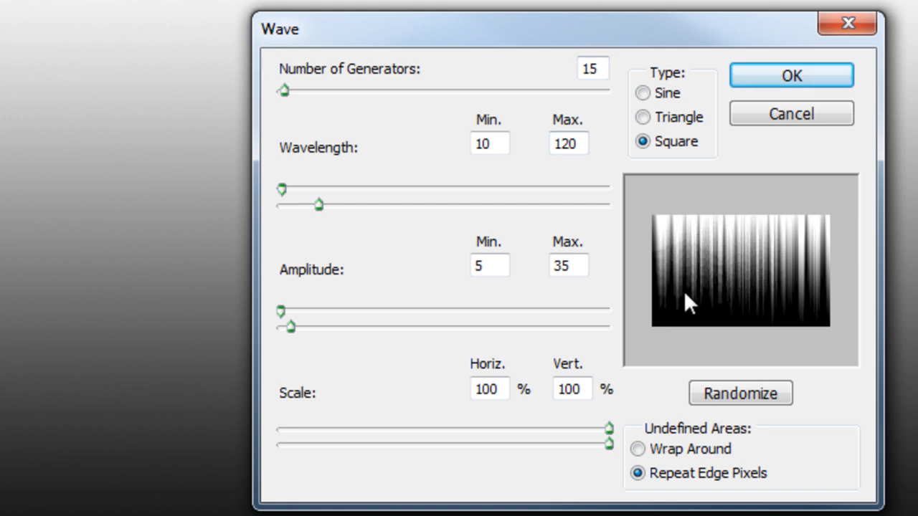
{"action": "left_click_drag", "start_coordinate": [291, 327], "coordinate": [282, 311]}
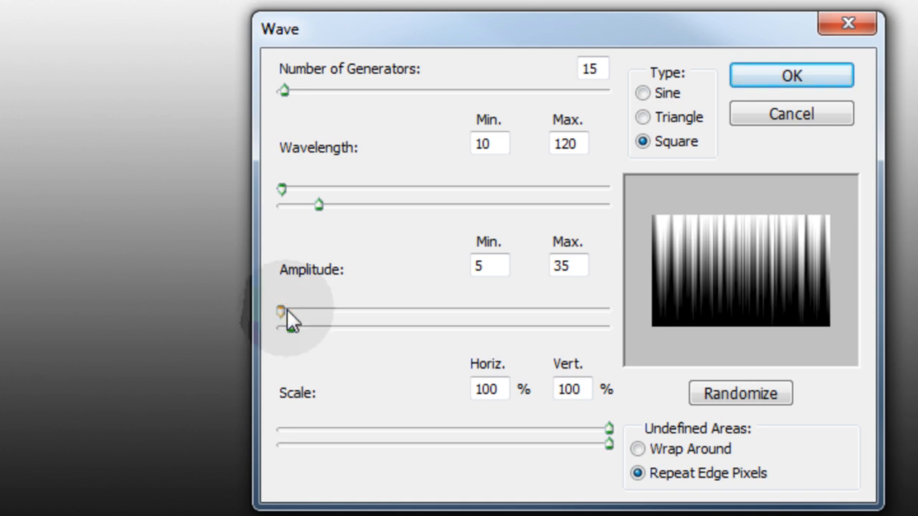
{"action": "left_click_drag", "start_coordinate": [281, 309], "coordinate": [290, 310]}
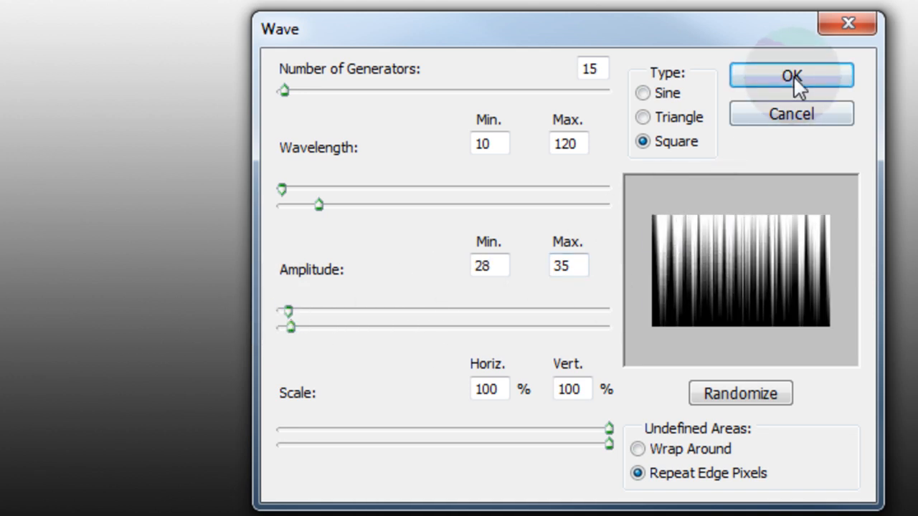
{"action": "left_click", "coordinate": [790, 76]}
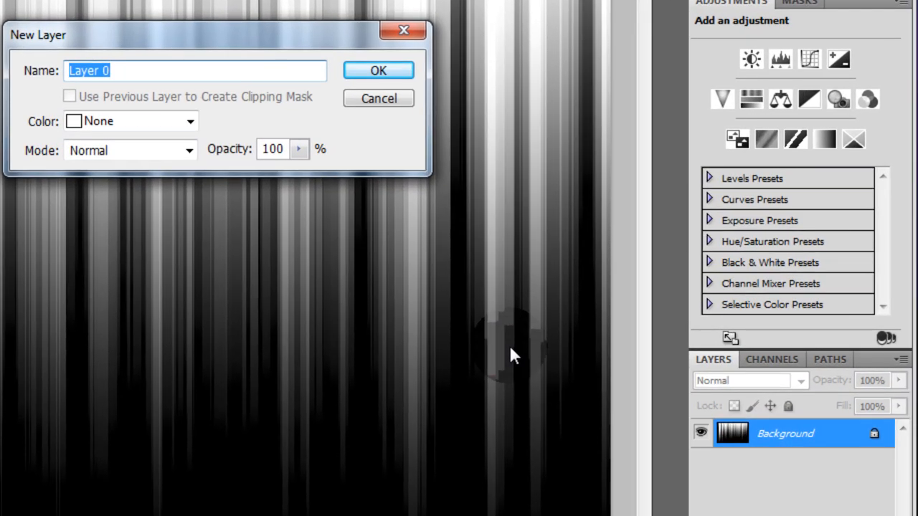
Name the converted background layer 'Color Specturm BG'
{"action": "type", "text": "Color Specturm B"}
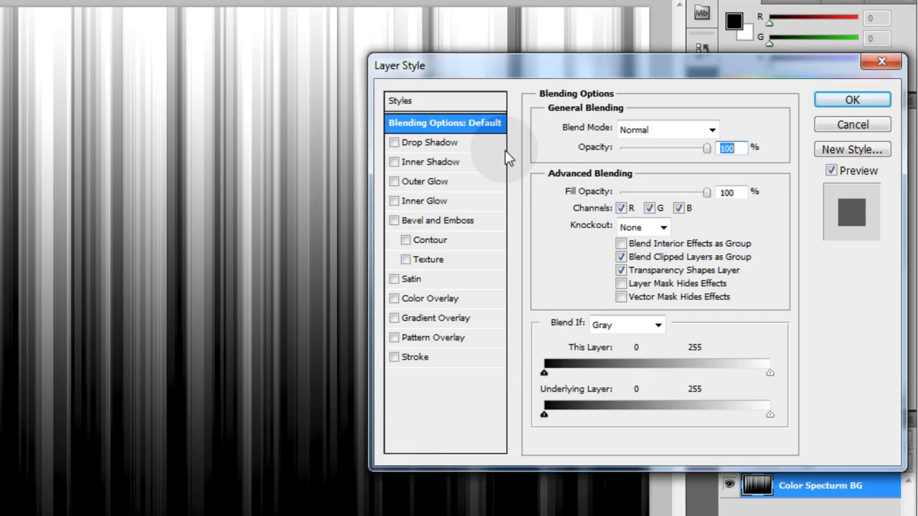
{"action": "mouse_move", "coordinate": [432, 326]}
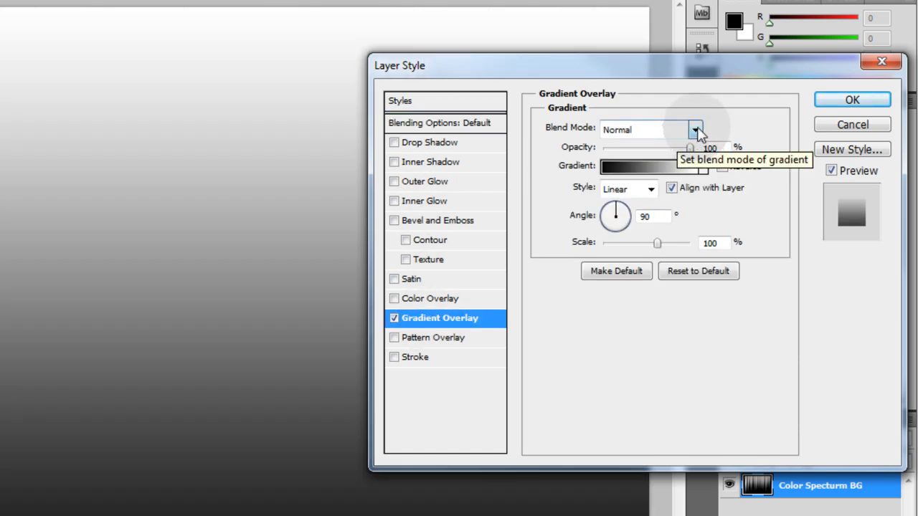
Set the gradient overlay to Multiply blending with the Spectrum preset gradient
{"action": "left_click", "coordinate": [694, 130]}
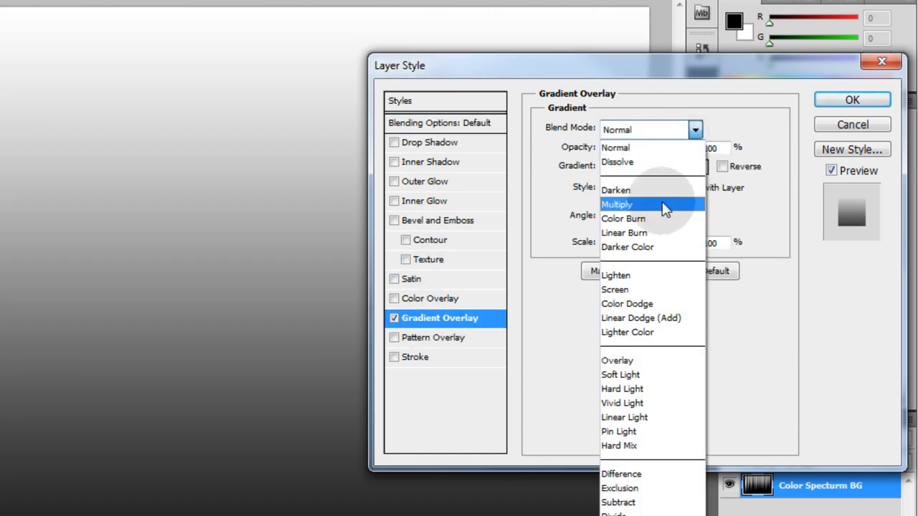
{"action": "left_click", "coordinate": [617, 205]}
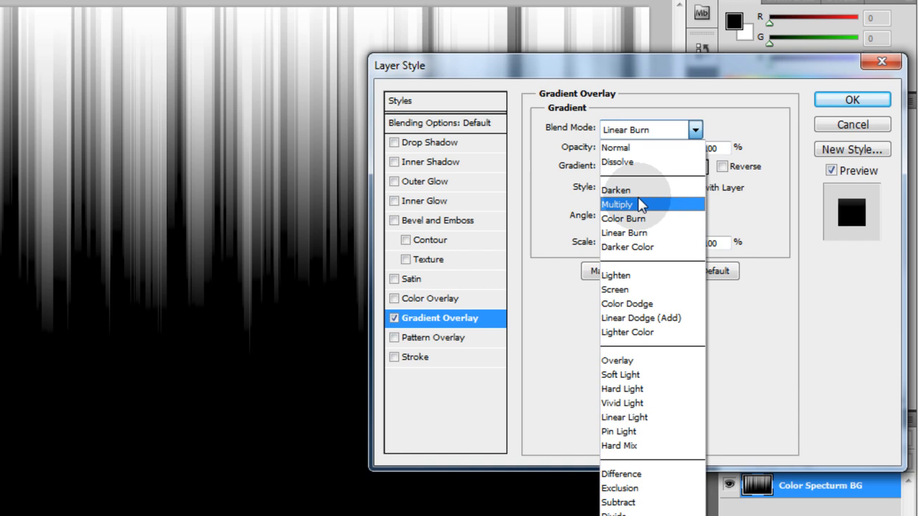
{"action": "left_click", "coordinate": [617, 204]}
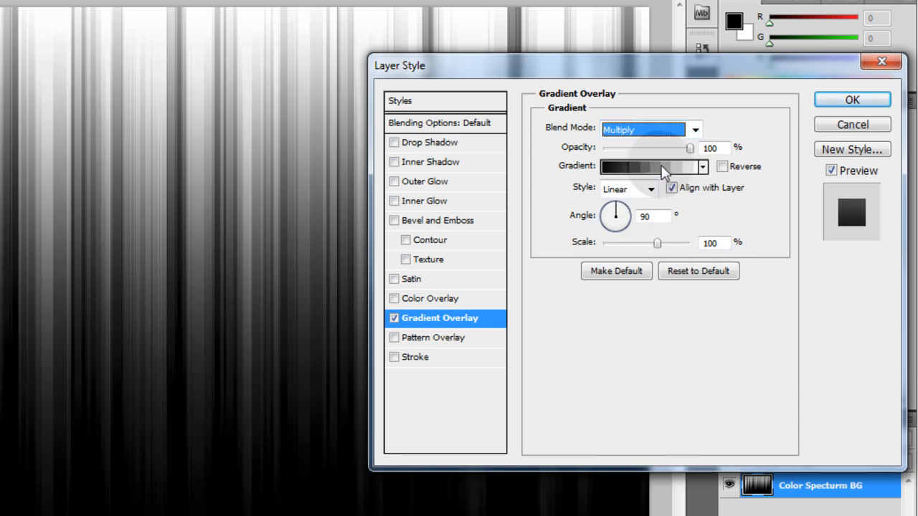
{"action": "left_click", "coordinate": [649, 166]}
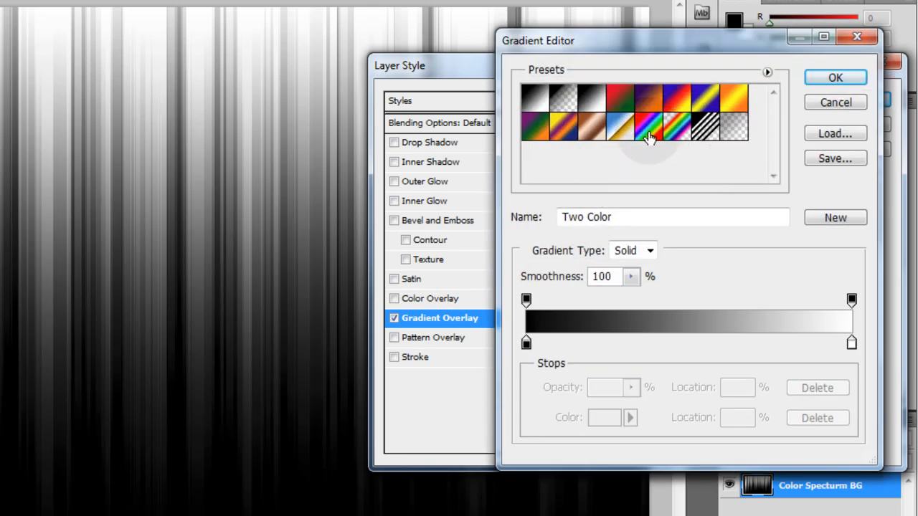
{"action": "mouse_move", "coordinate": [649, 129]}
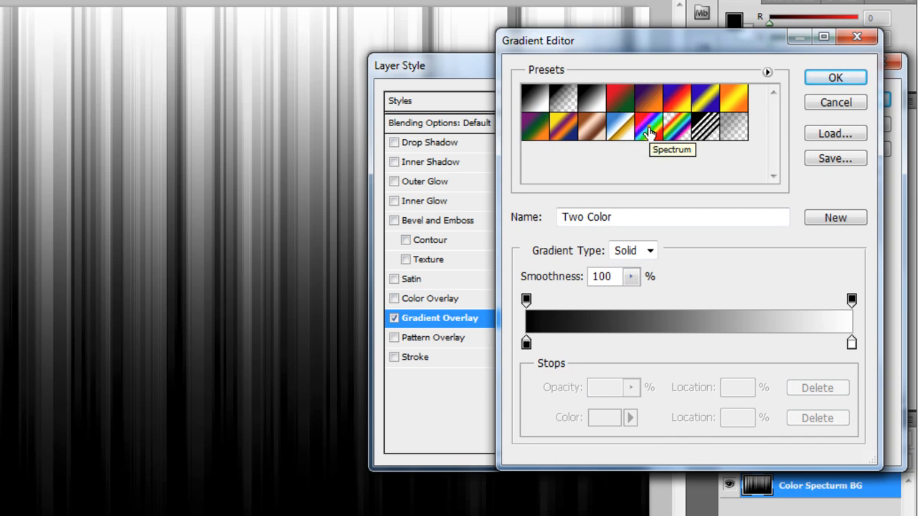
{"action": "left_click", "coordinate": [648, 129]}
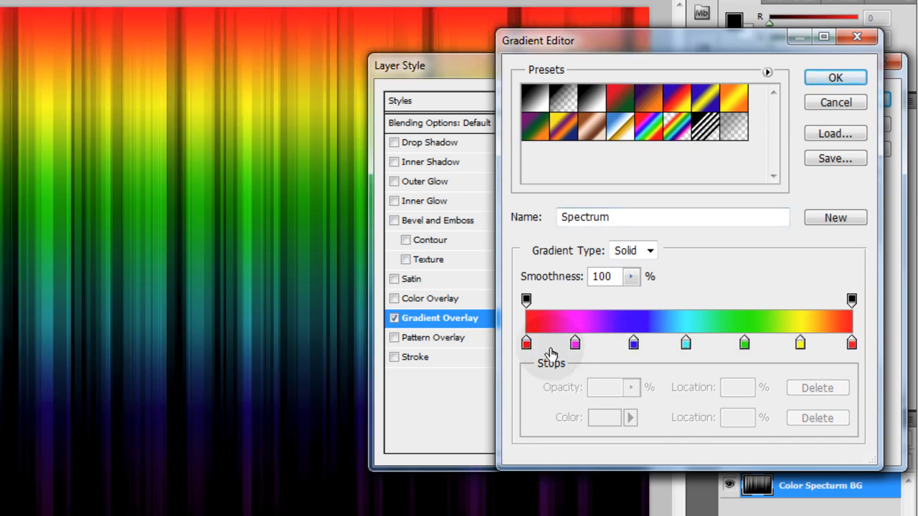
{"action": "left_click", "coordinate": [834, 77]}
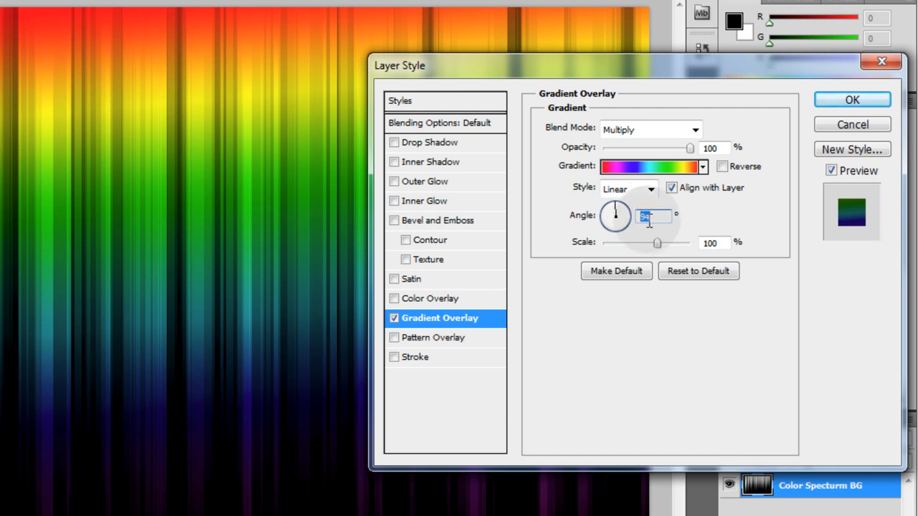
Set the spectrum overlay angle to 0° and its scale to 138%
{"action": "type", "text": "0"}
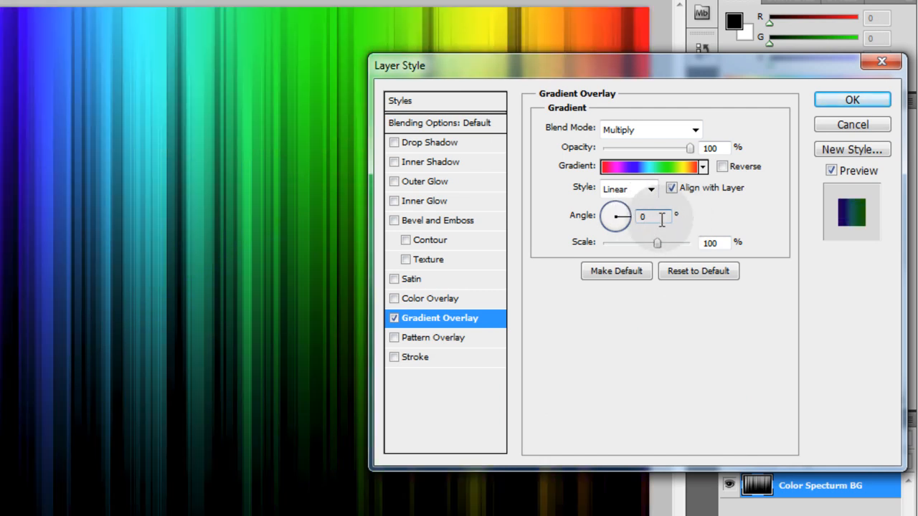
{"action": "left_click_drag", "start_coordinate": [615, 216], "coordinate": [620, 208]}
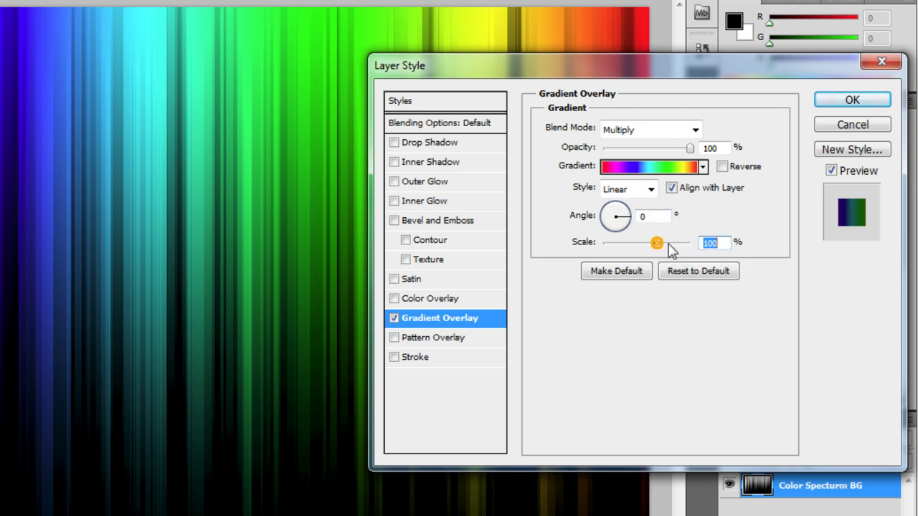
{"action": "left_click_drag", "start_coordinate": [656, 242], "coordinate": [671, 242]}
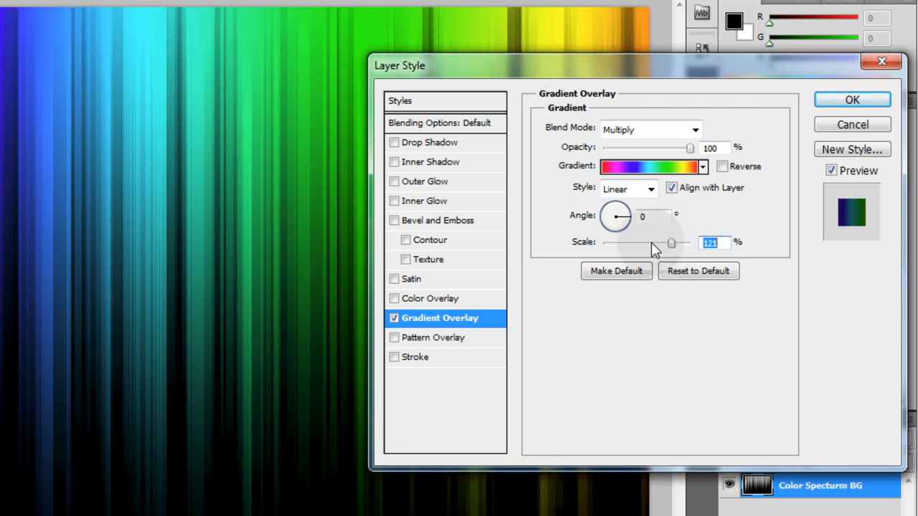
{"action": "left_click_drag", "start_coordinate": [671, 242], "coordinate": [627, 242]}
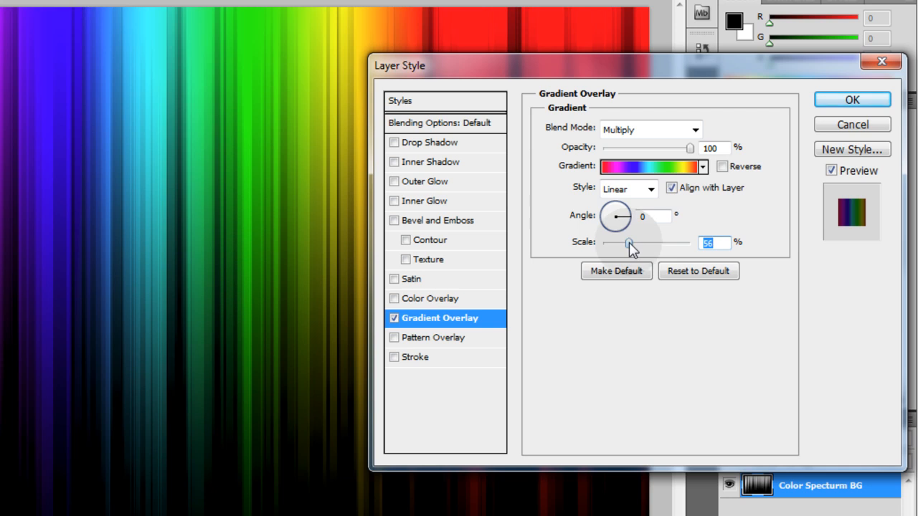
{"action": "left_click_drag", "start_coordinate": [627, 242], "coordinate": [663, 242]}
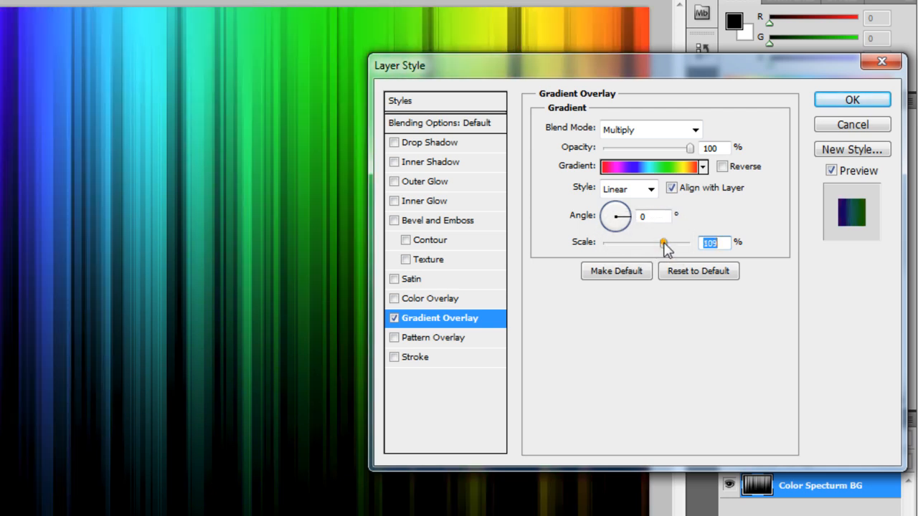
{"action": "left_click_drag", "start_coordinate": [662, 242], "coordinate": [681, 242]}
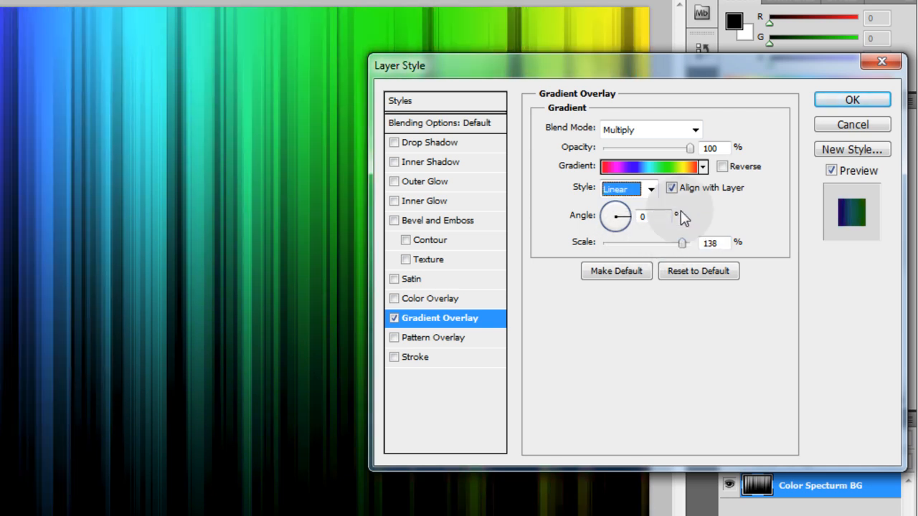
Try a Radial overlay style, then revert to Linear
{"action": "left_click", "coordinate": [650, 188]}
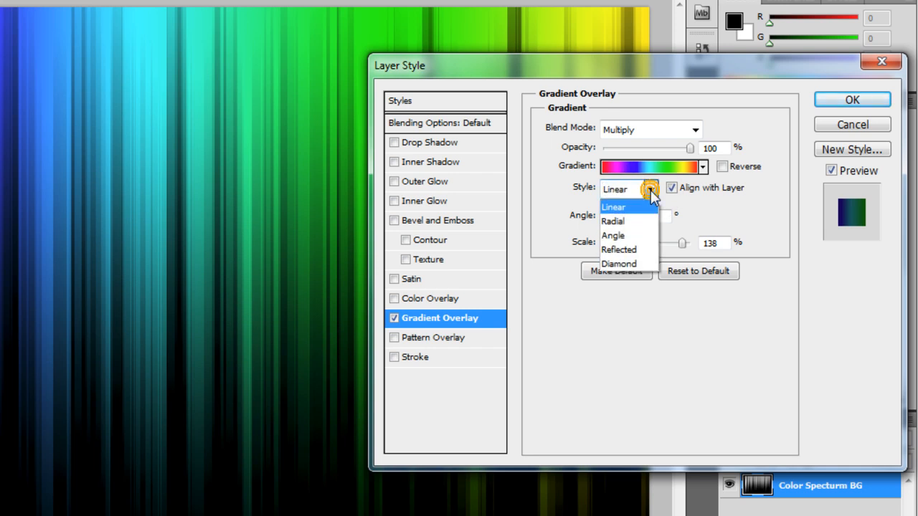
{"action": "mouse_move", "coordinate": [620, 220]}
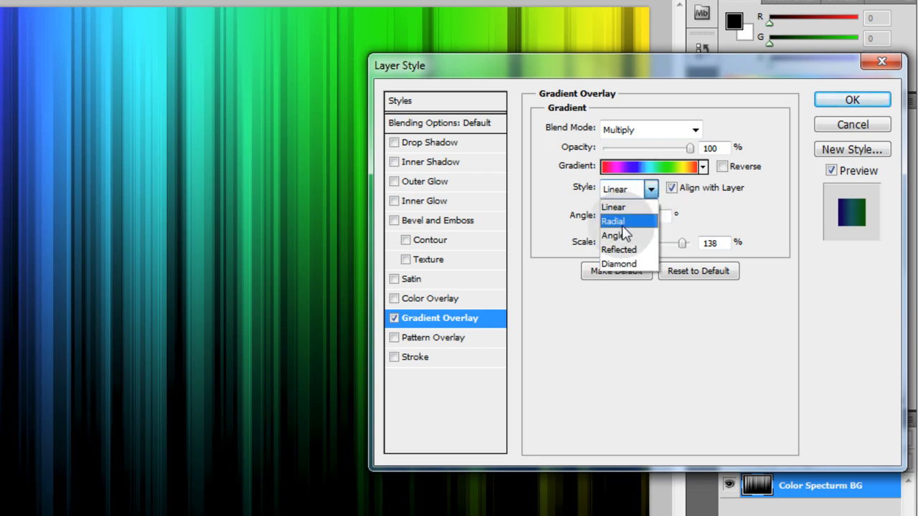
{"action": "left_click", "coordinate": [613, 221]}
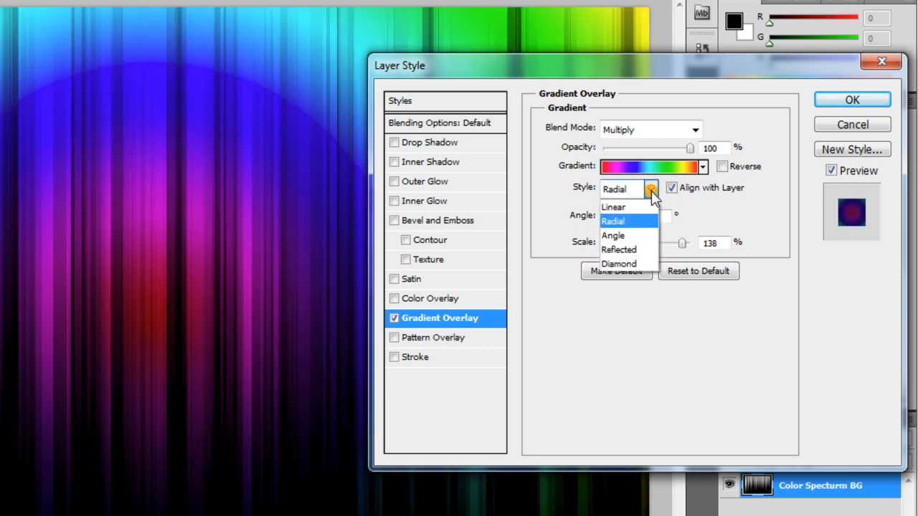
{"action": "left_click", "coordinate": [613, 206]}
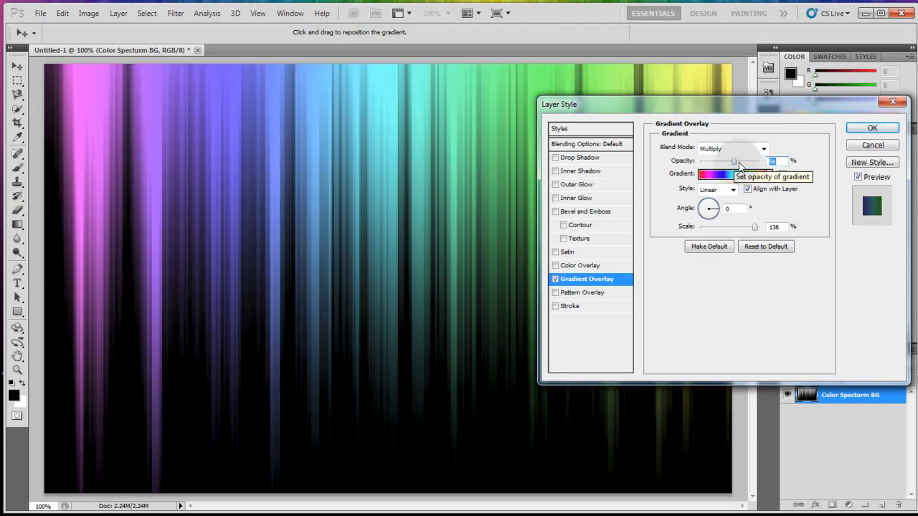
Restore the overlay opacity to 100% and confirm the layer style
{"action": "left_click_drag", "start_coordinate": [735, 161], "coordinate": [760, 160]}
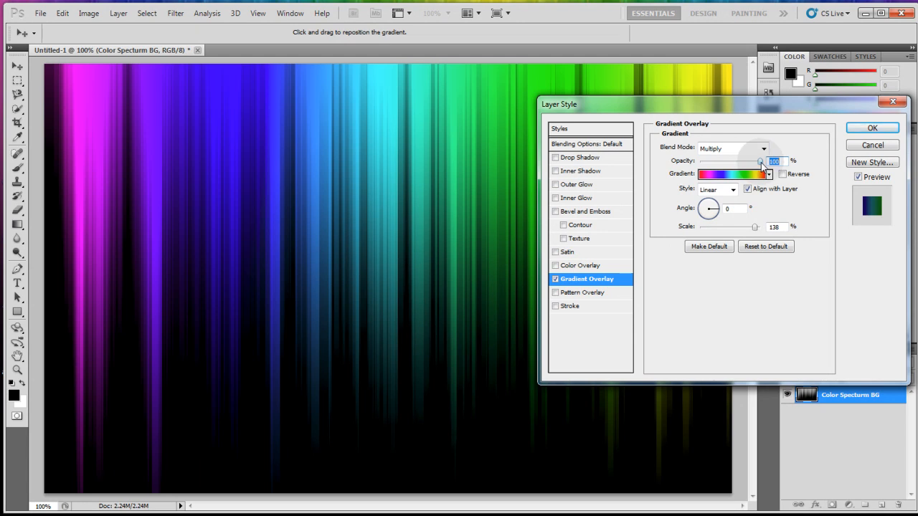
{"action": "left_click", "coordinate": [872, 127]}
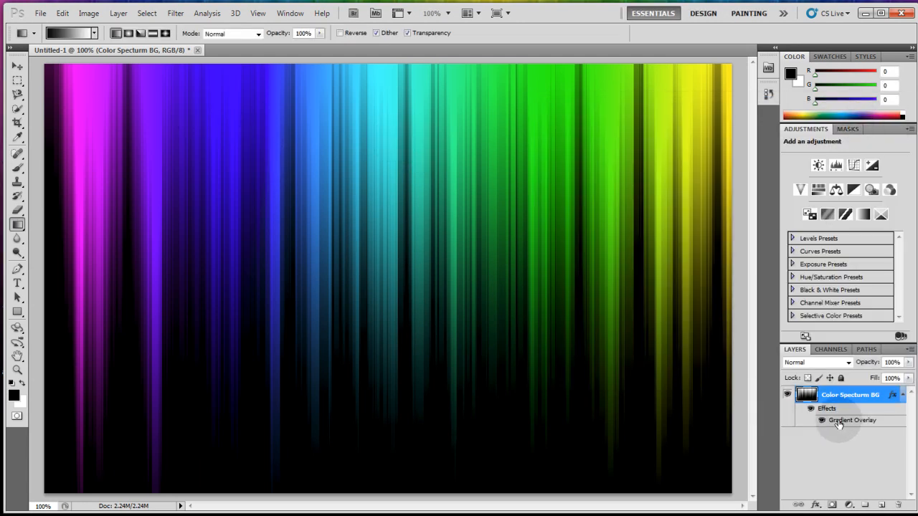
{"action": "double_click", "coordinate": [852, 421]}
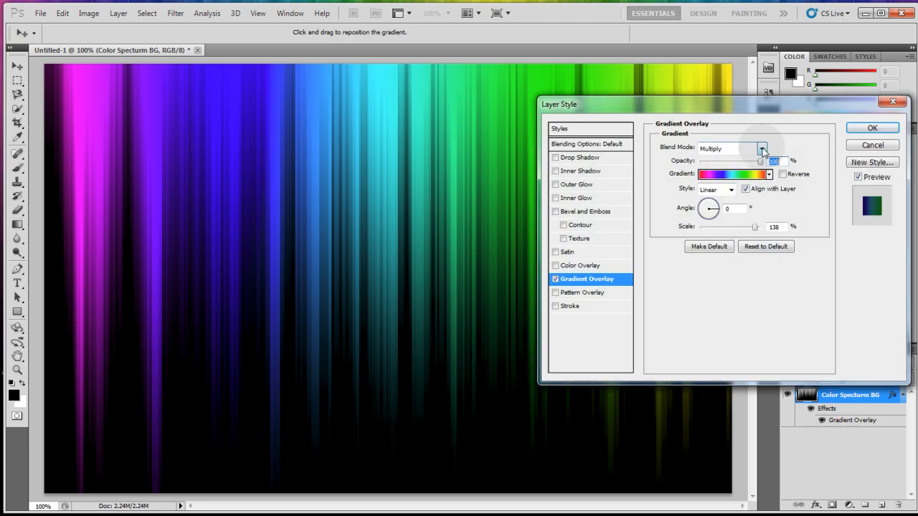
{"action": "left_click", "coordinate": [762, 148]}
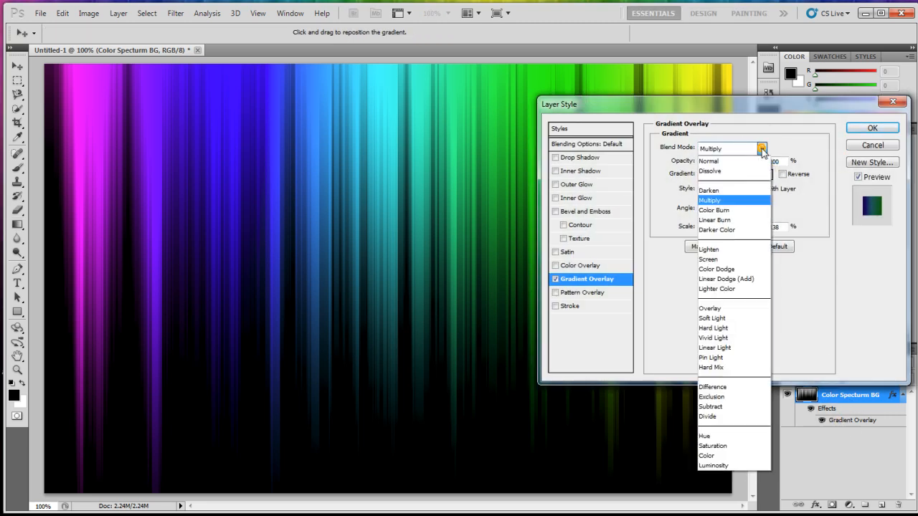
{"action": "left_click", "coordinate": [713, 219]}
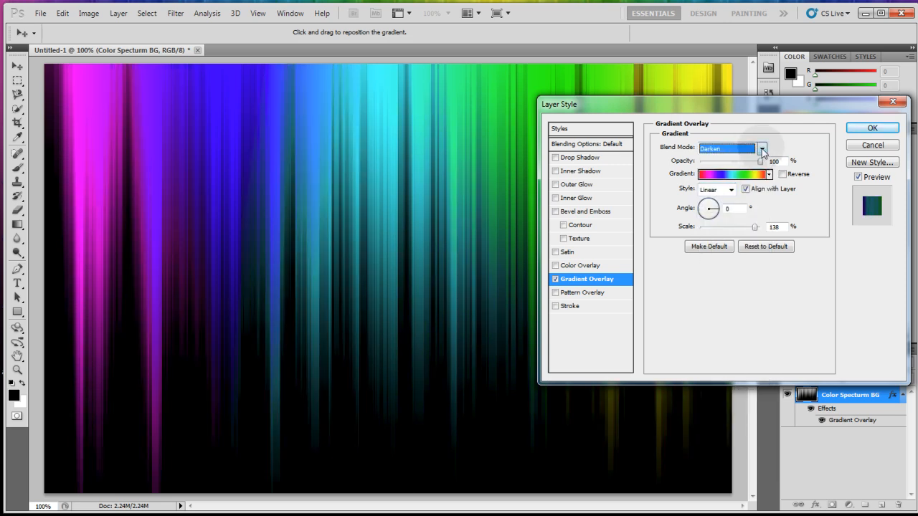
{"action": "left_click", "coordinate": [872, 128]}
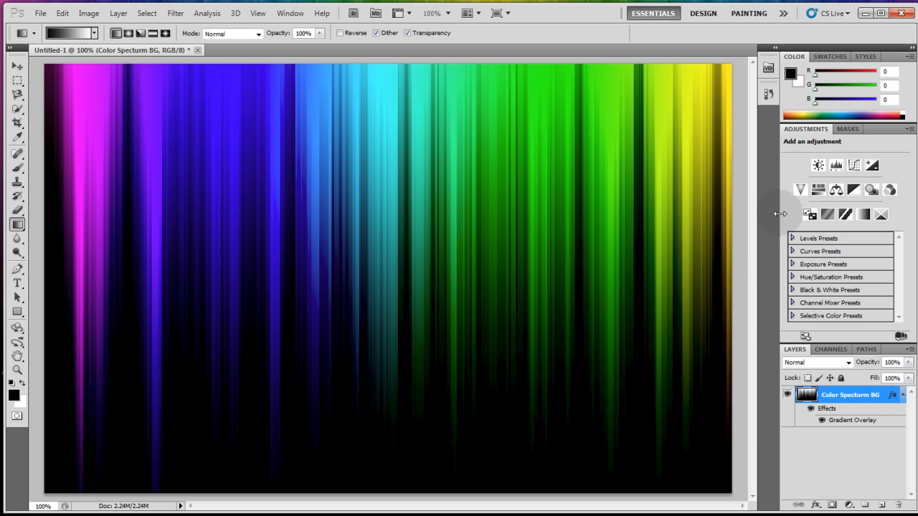